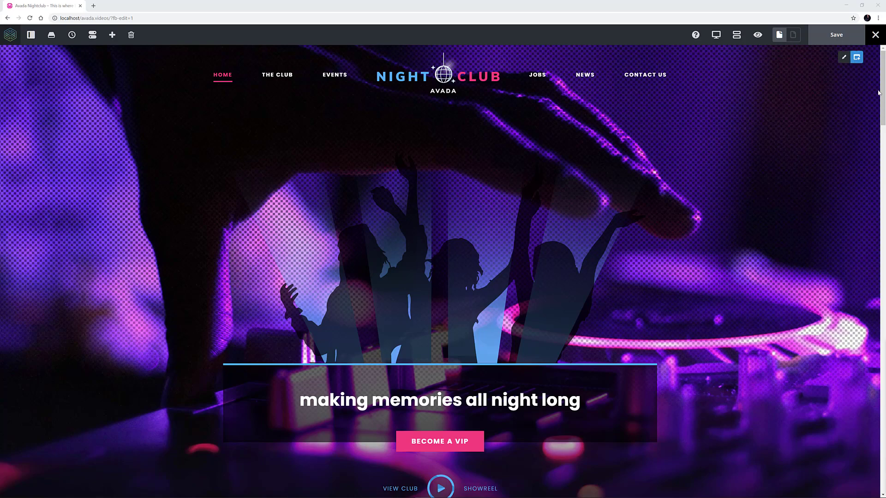
# - Insert a Recent Posts element below the 'from the blog' heading
pyautogui.scroll(-3)
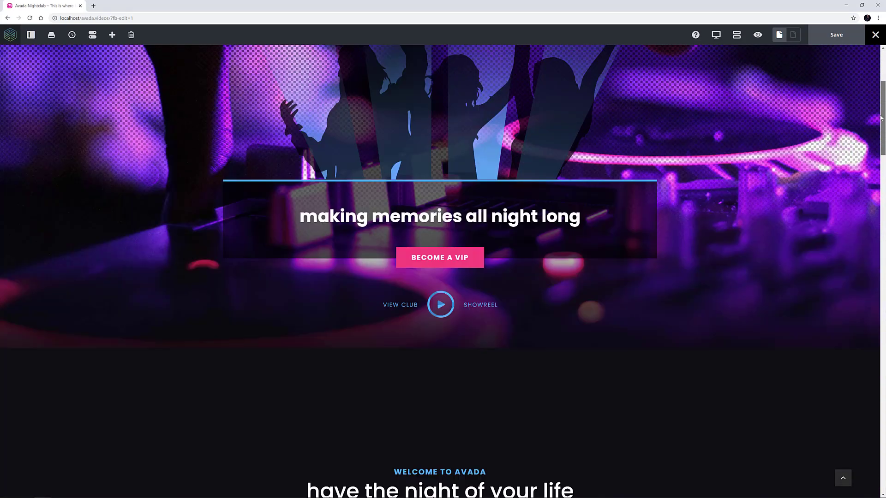
pyautogui.scroll(-3)
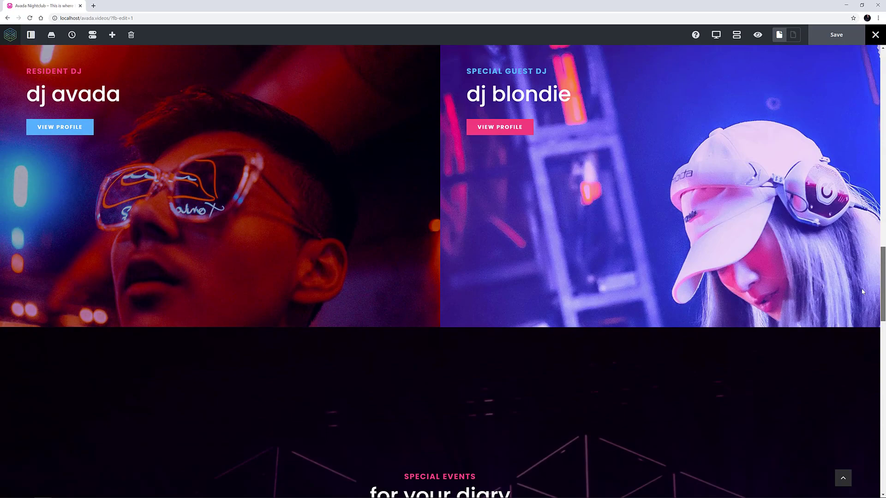
pyautogui.scroll(-3)
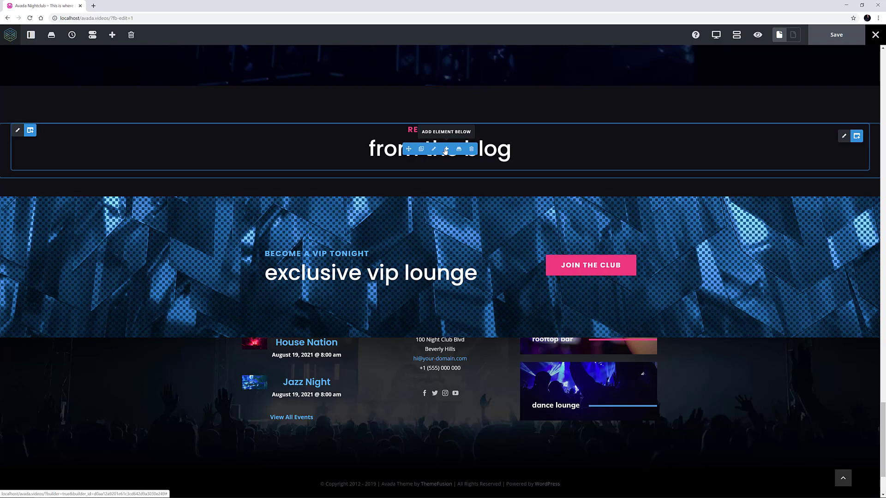
pyautogui.click(408, 149)
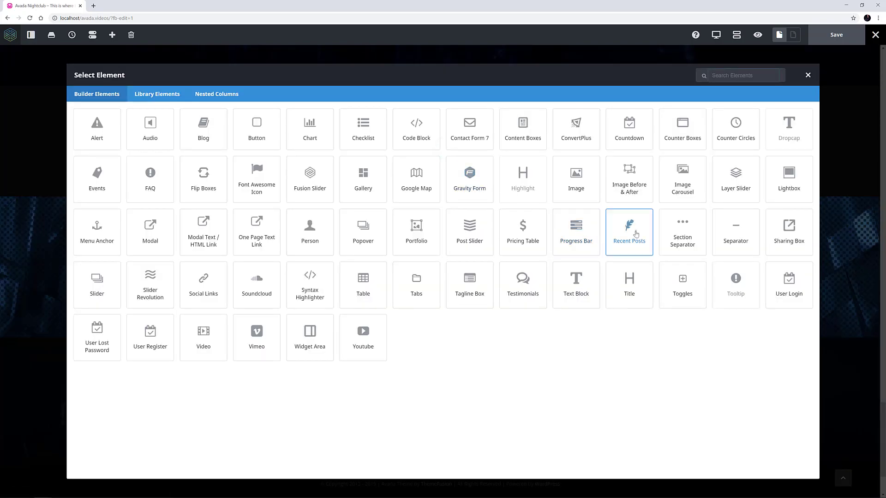
pyautogui.click(629, 232)
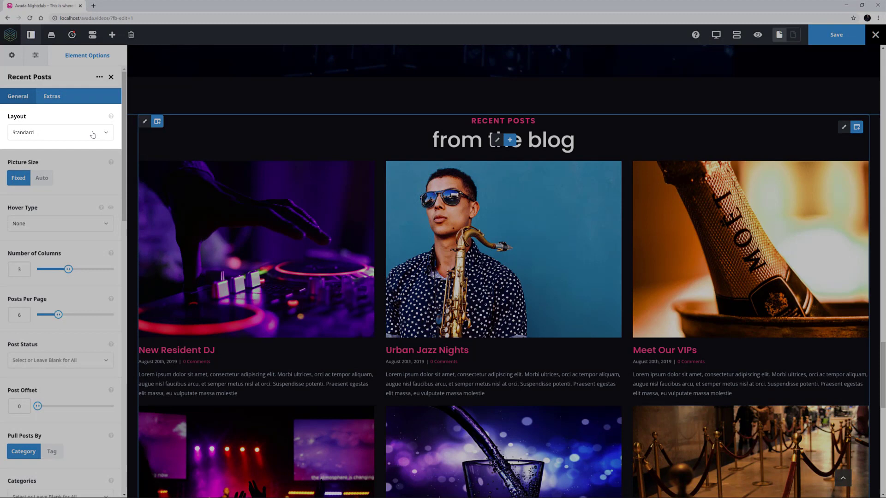
# - Switch the Recent Posts layout to Date on Side
pyautogui.click(61, 132)
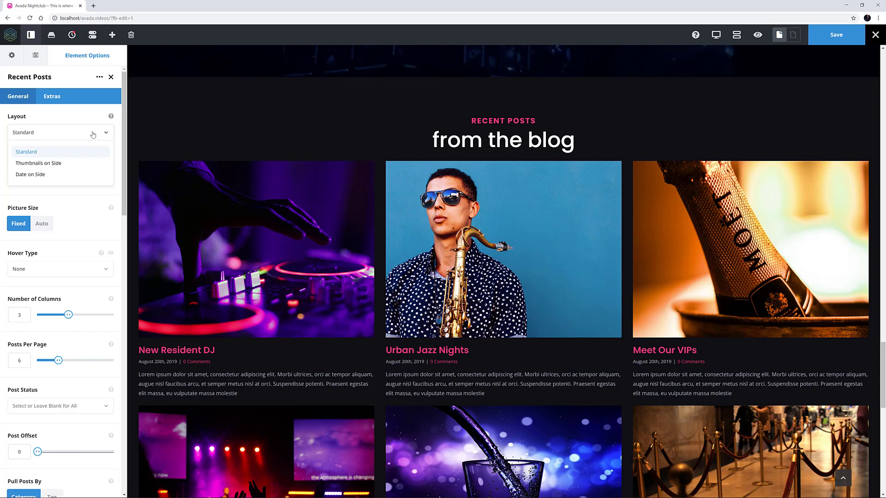
pyautogui.click(38, 163)
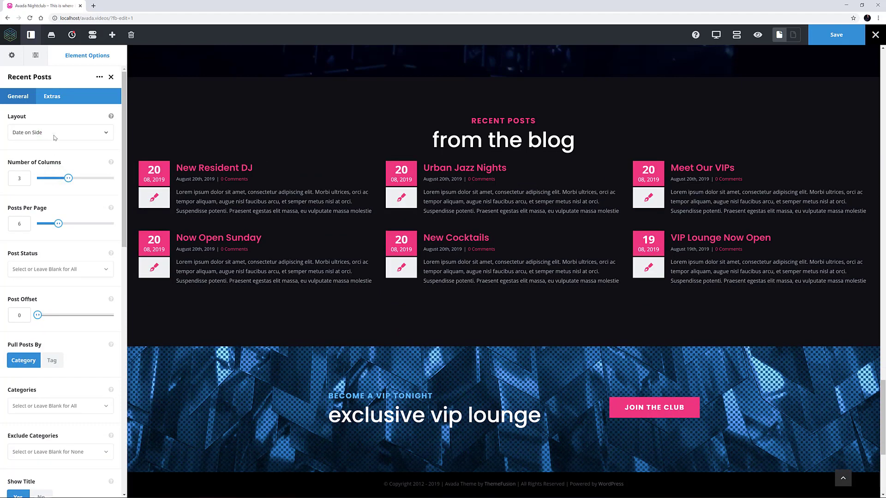
# - Set layout back to Standard, hover type Zoom In and posts per page to 3
pyautogui.click(60, 132)
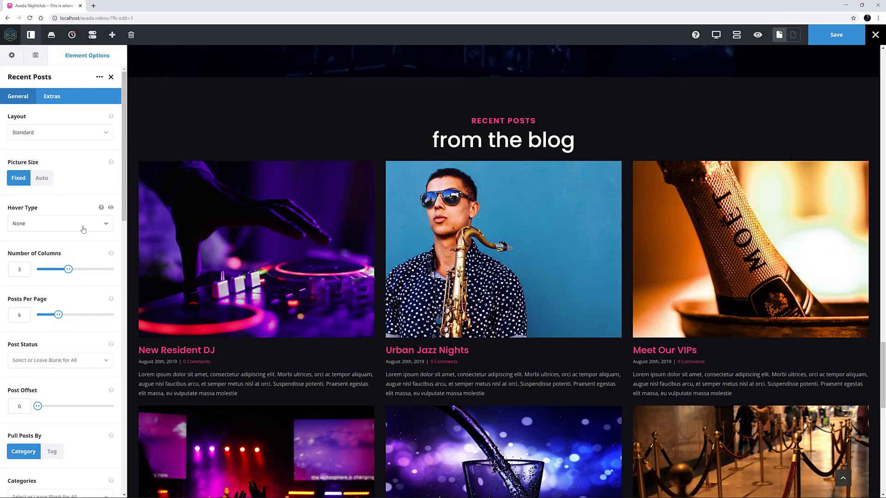
pyautogui.click(59, 224)
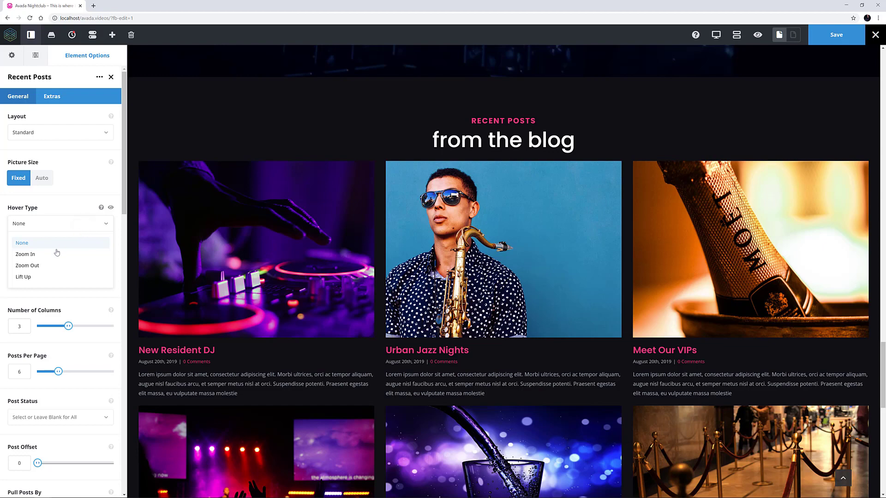
pyautogui.click(26, 254)
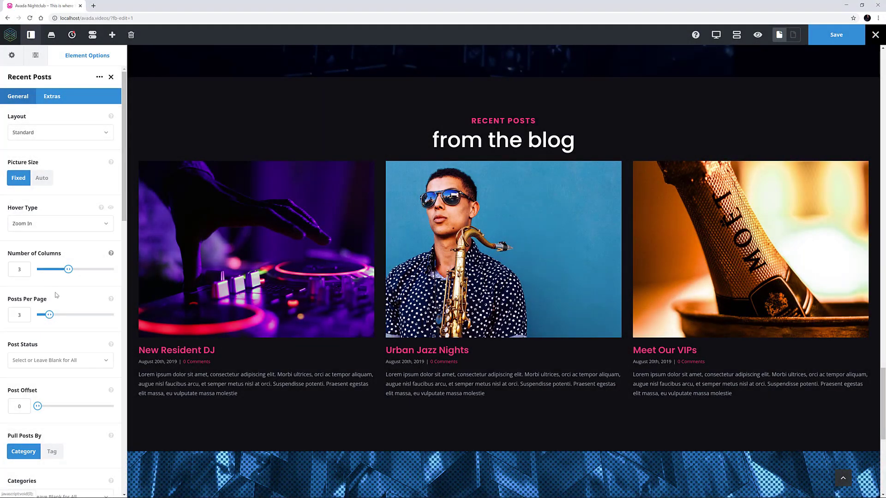
pyautogui.click(59, 361)
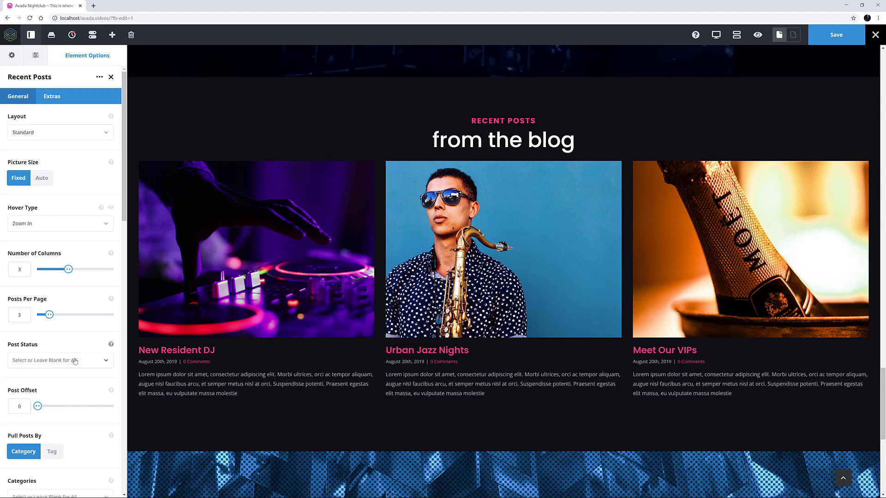
pyautogui.scroll(-3)
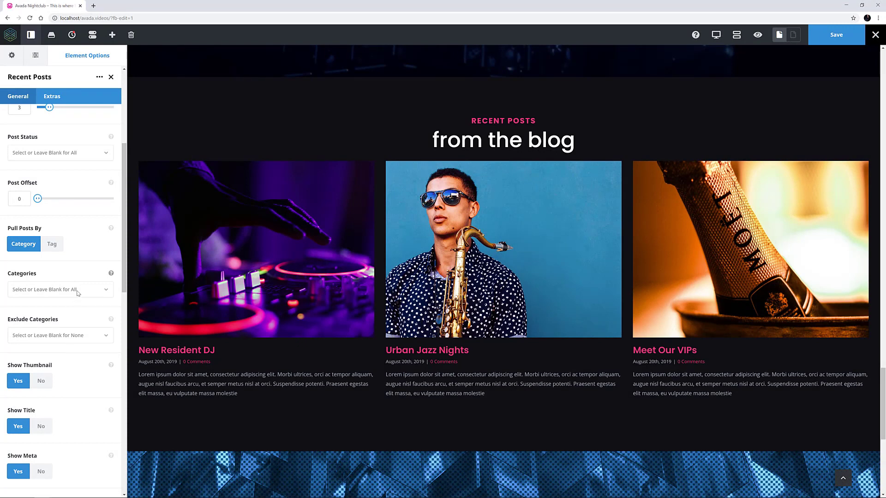
pyautogui.moveTo(79, 309)
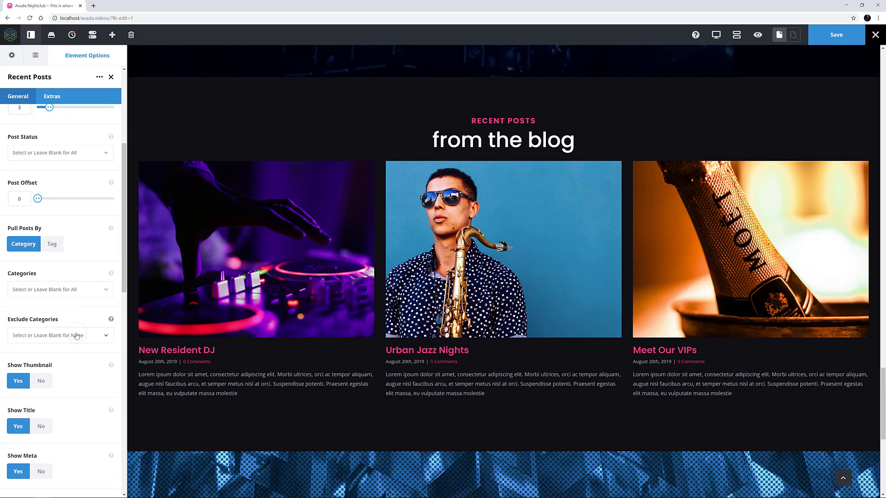
pyautogui.scroll(-3)
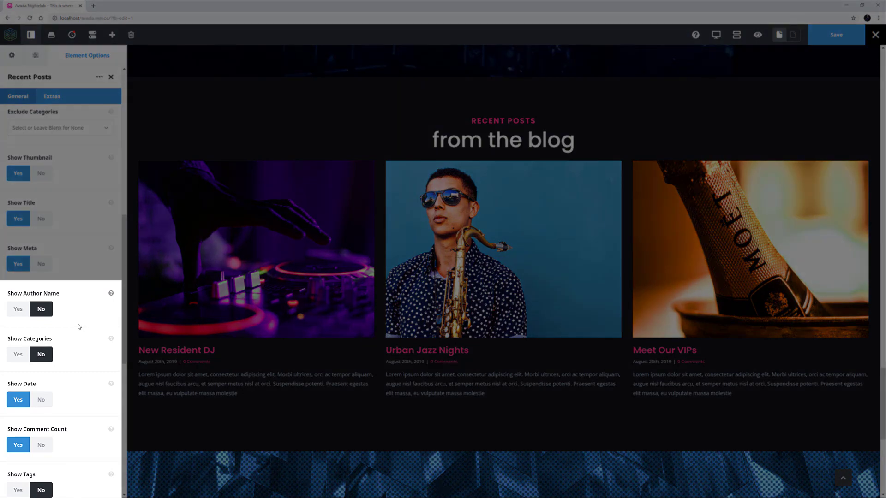
# - Set Show Meta to No and Text Display to None, leaving thumbnails and titles only
pyautogui.click(41, 264)
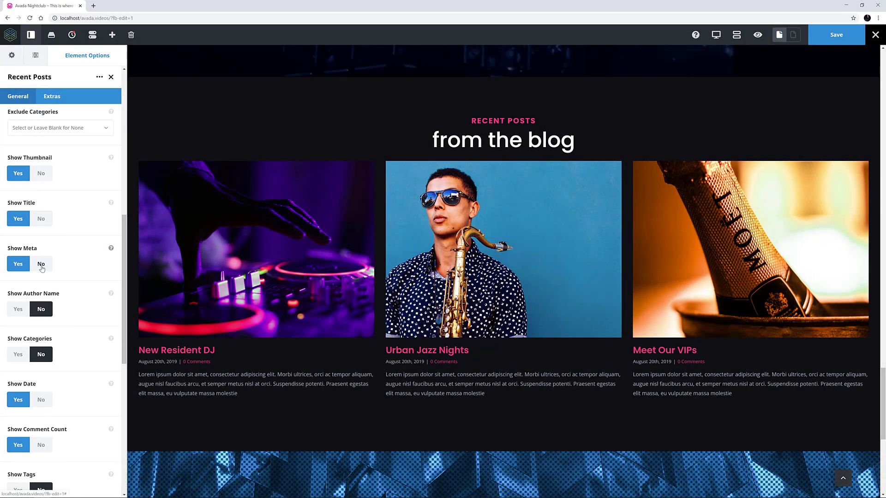
pyautogui.click(40, 264)
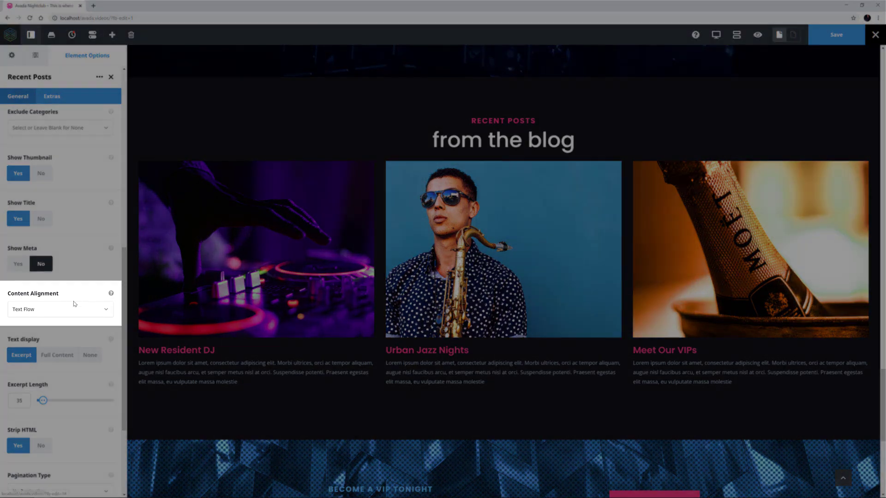
pyautogui.click(60, 309)
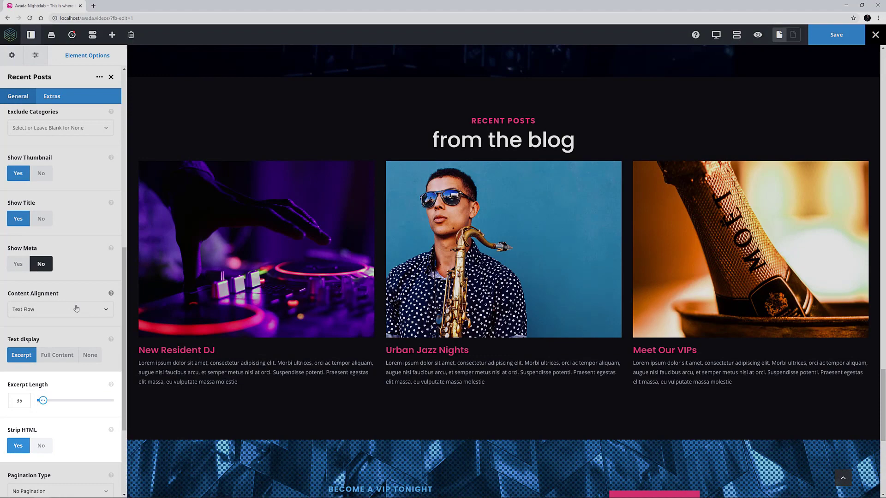
pyautogui.click(89, 355)
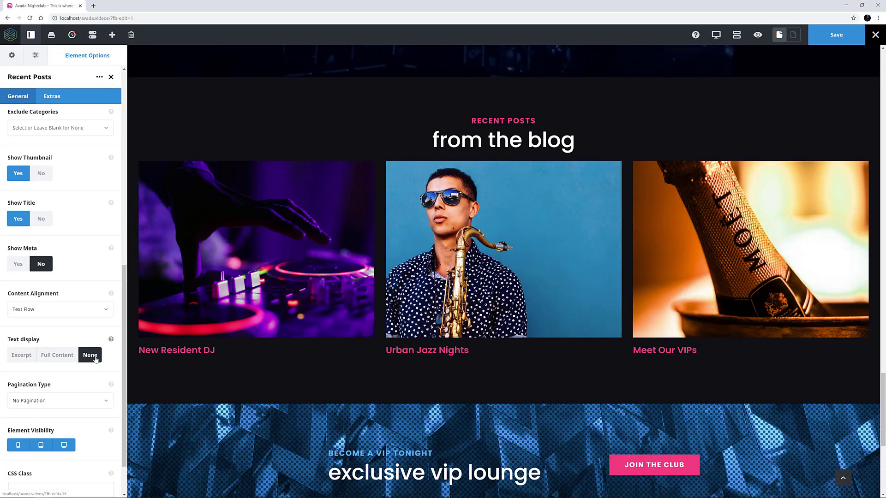
pyautogui.click(61, 346)
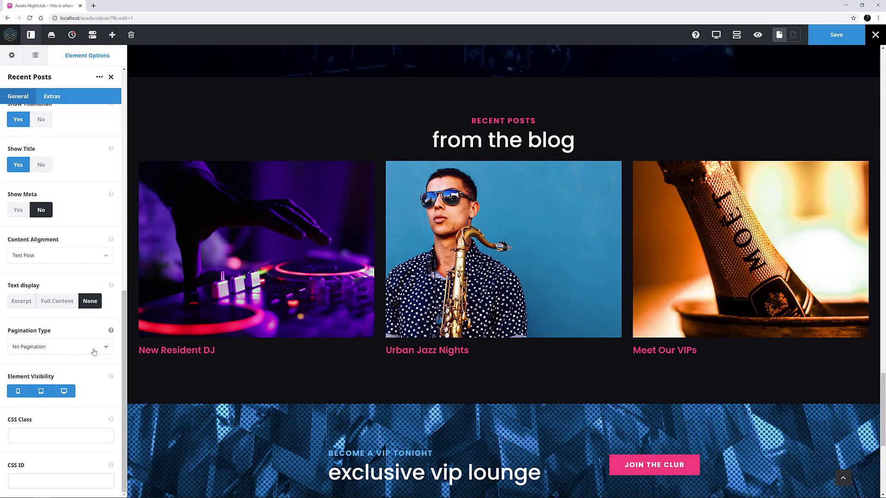
# - In the Extras options, leave the Animation Type at None
pyautogui.click(52, 96)
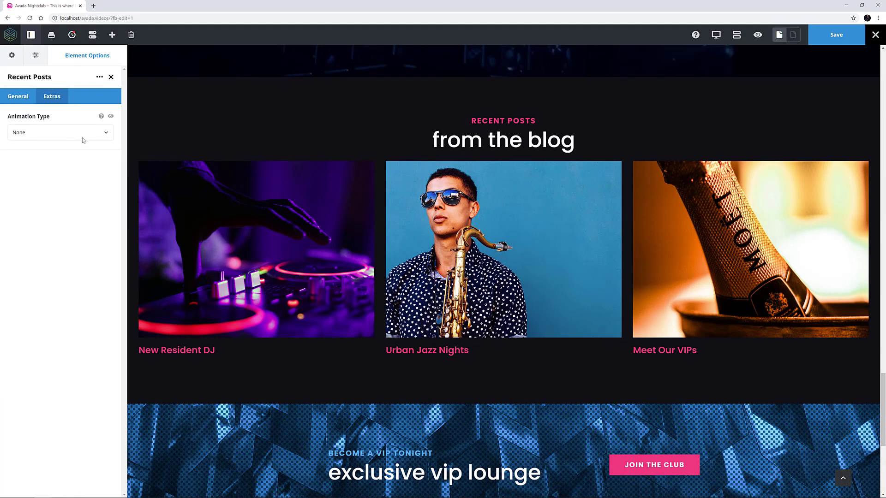
pyautogui.click(59, 132)
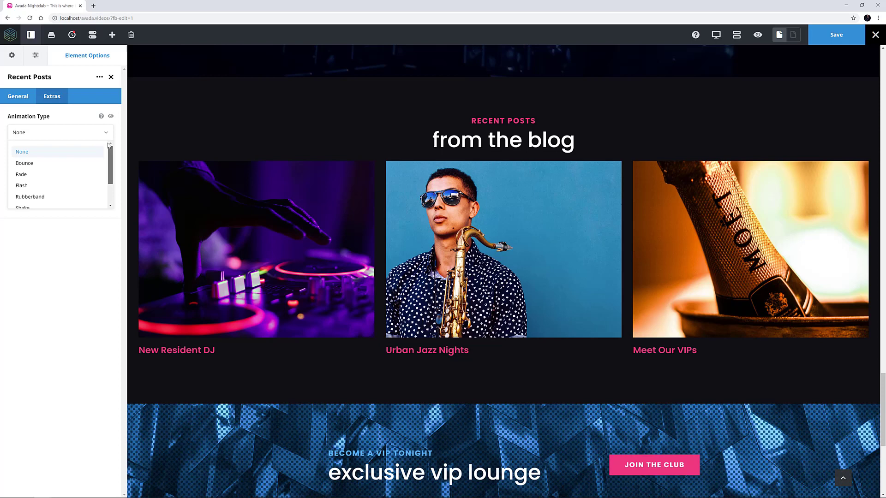
pyautogui.click(22, 151)
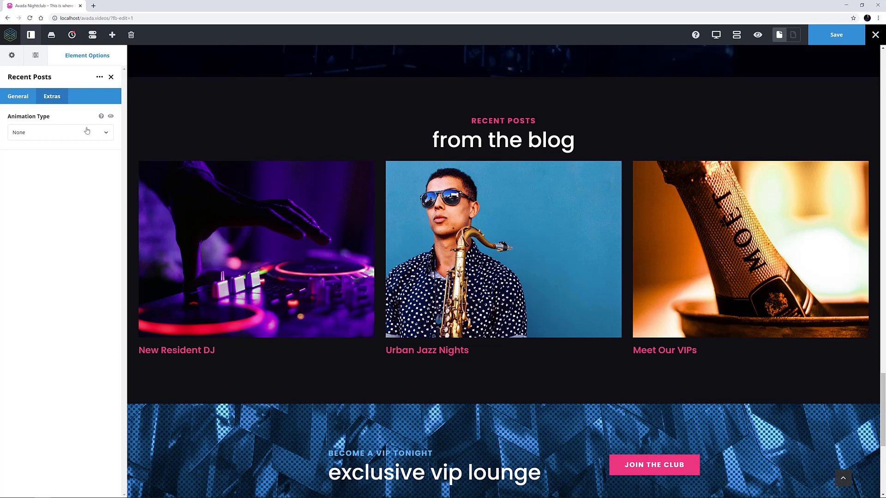
pyautogui.moveTo(736, 41)
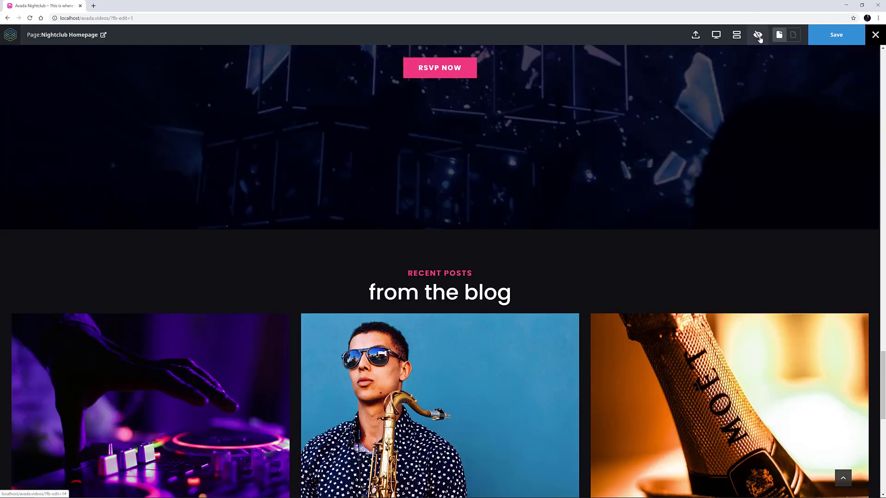
# - Scroll to the blog section to preview the three post thumbnails with titles
pyautogui.scroll(-3)
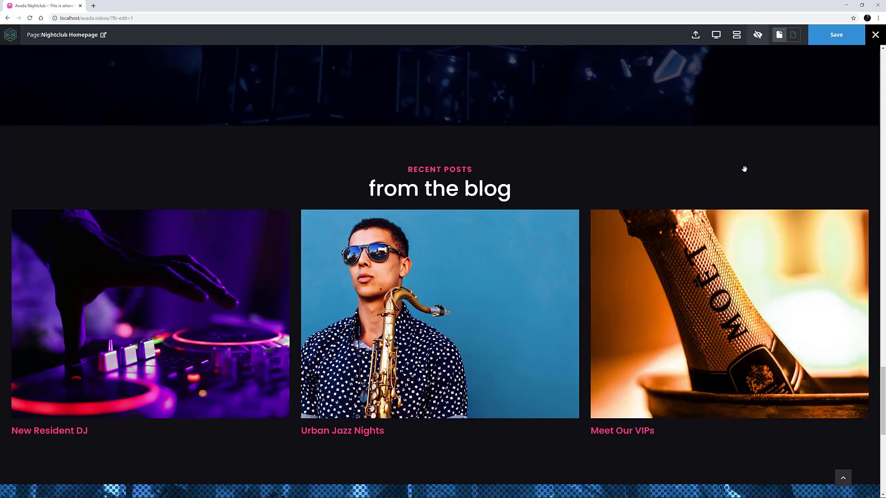